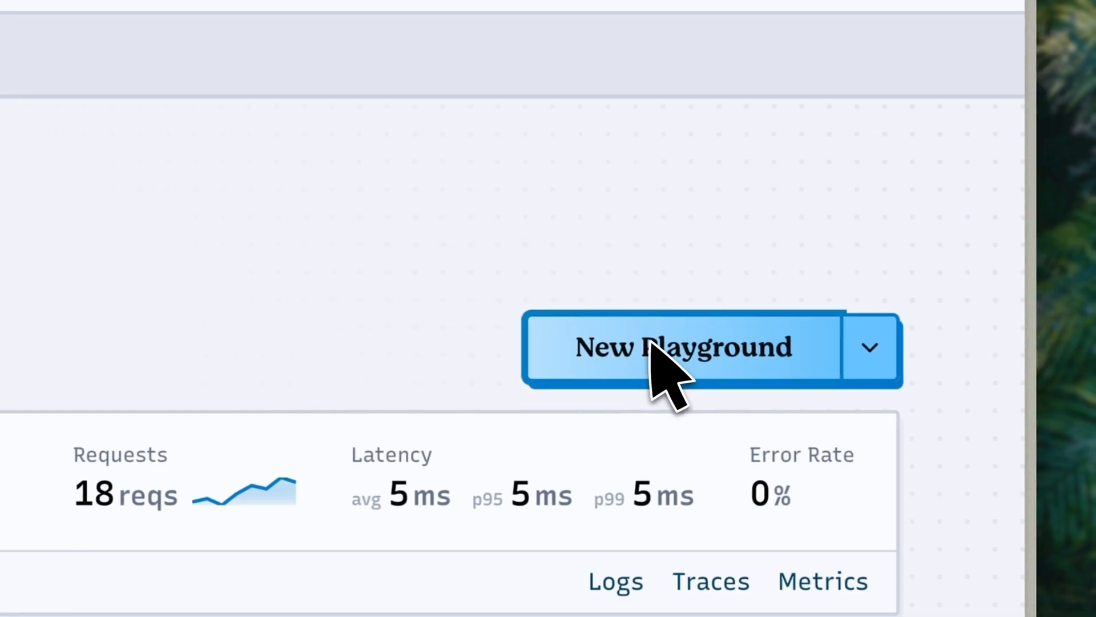
- Start a new playground from the template list with Hello World, Next.js and Hono
left_click(683, 347)
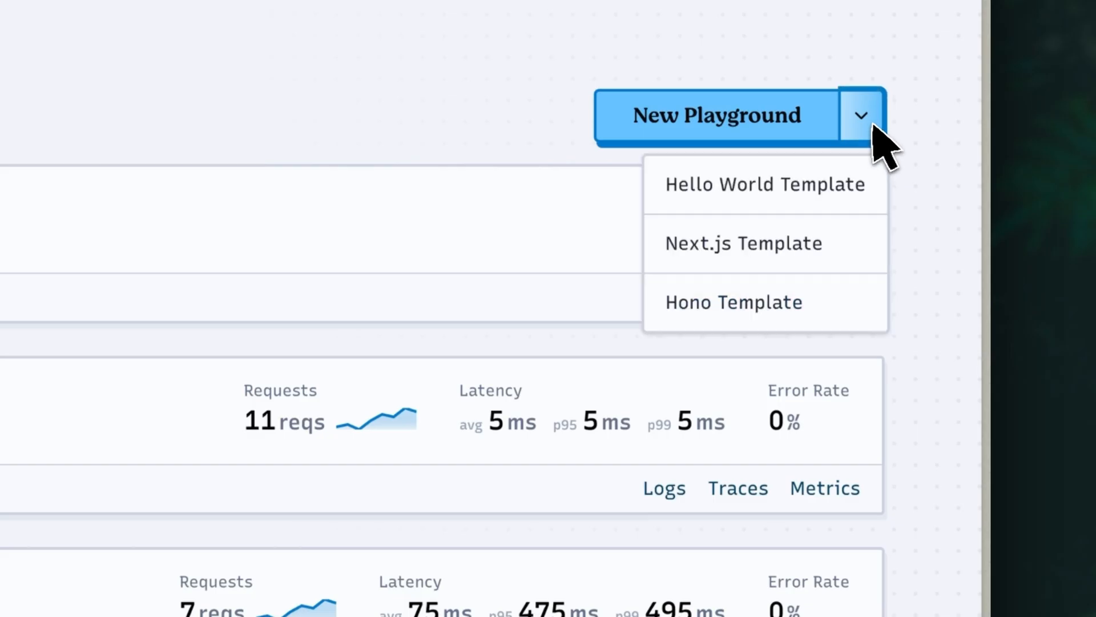
mouse_move(743, 242)
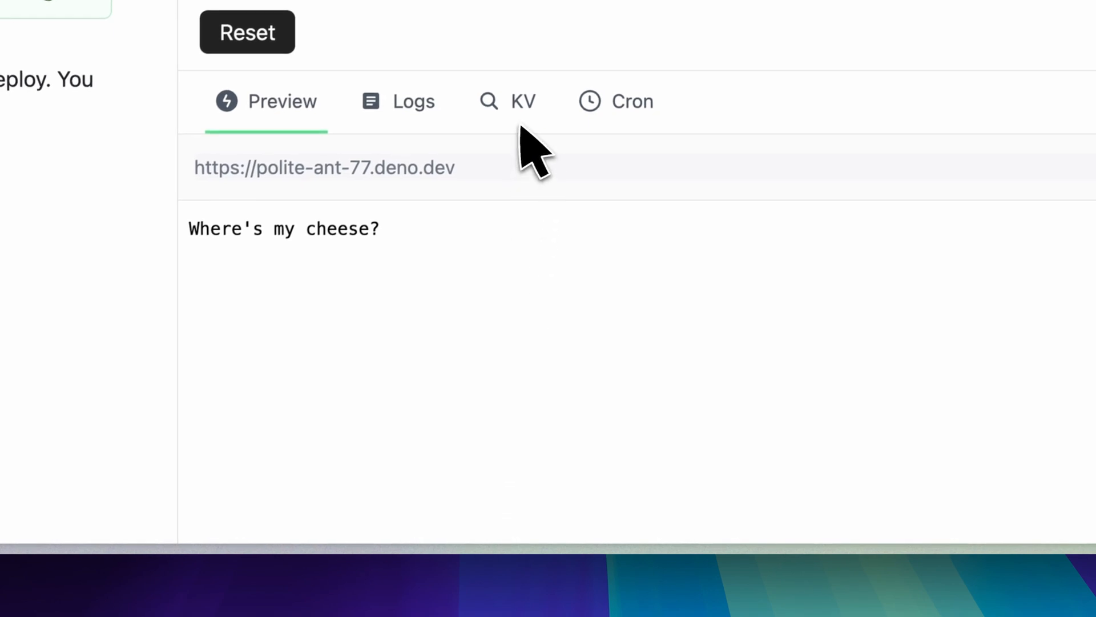
- Check the playground's KV storage tab, then view the Deno September Update article
left_click(617, 102)
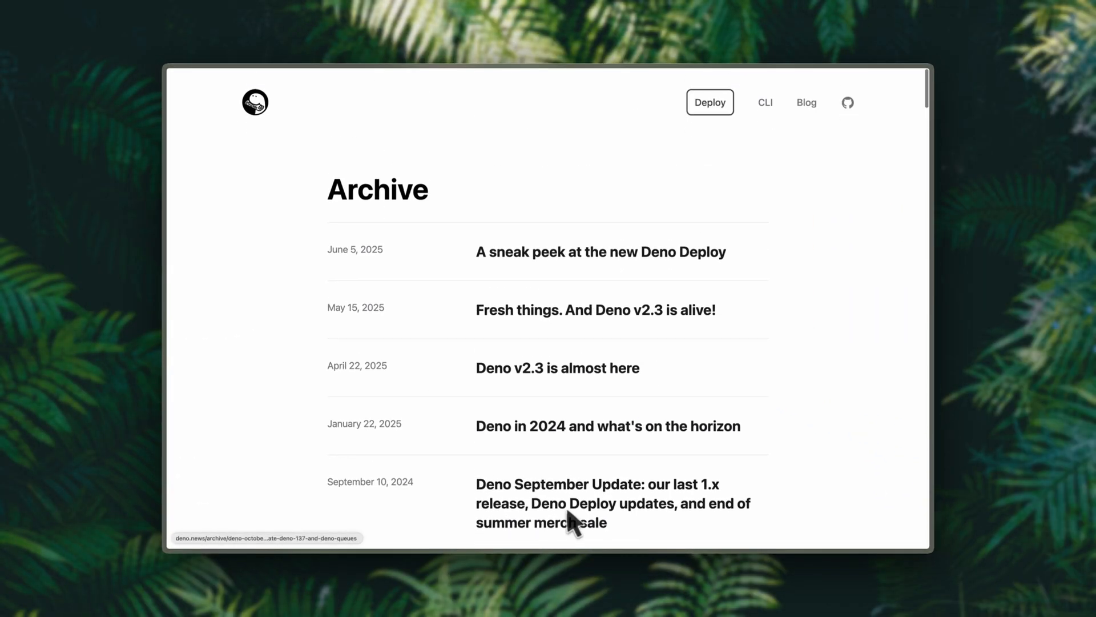
left_click(599, 251)
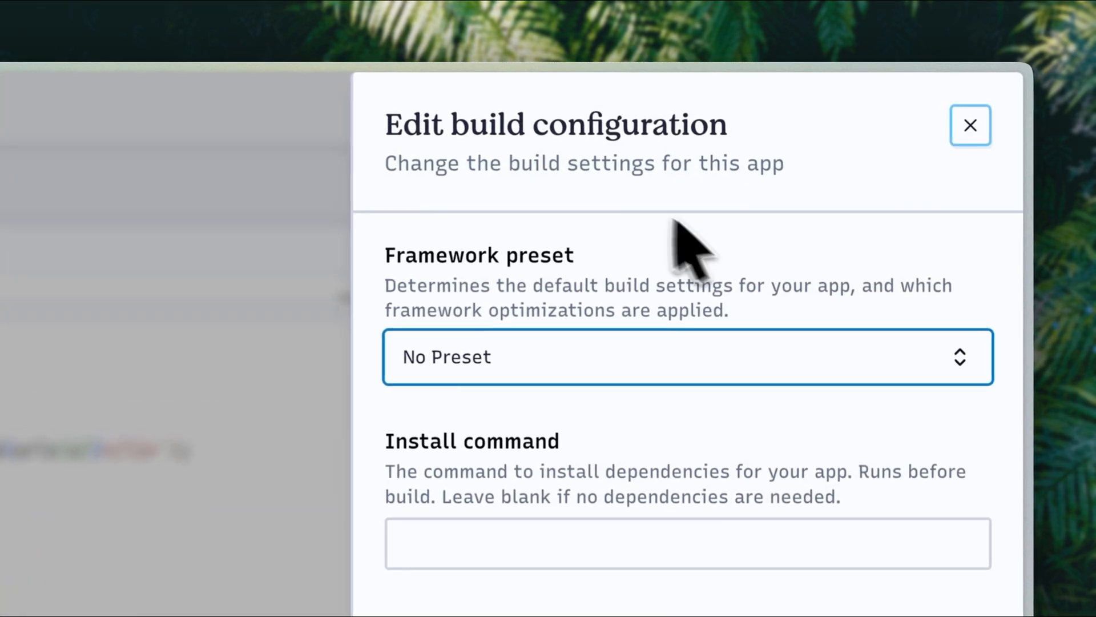
scroll("down", 3)
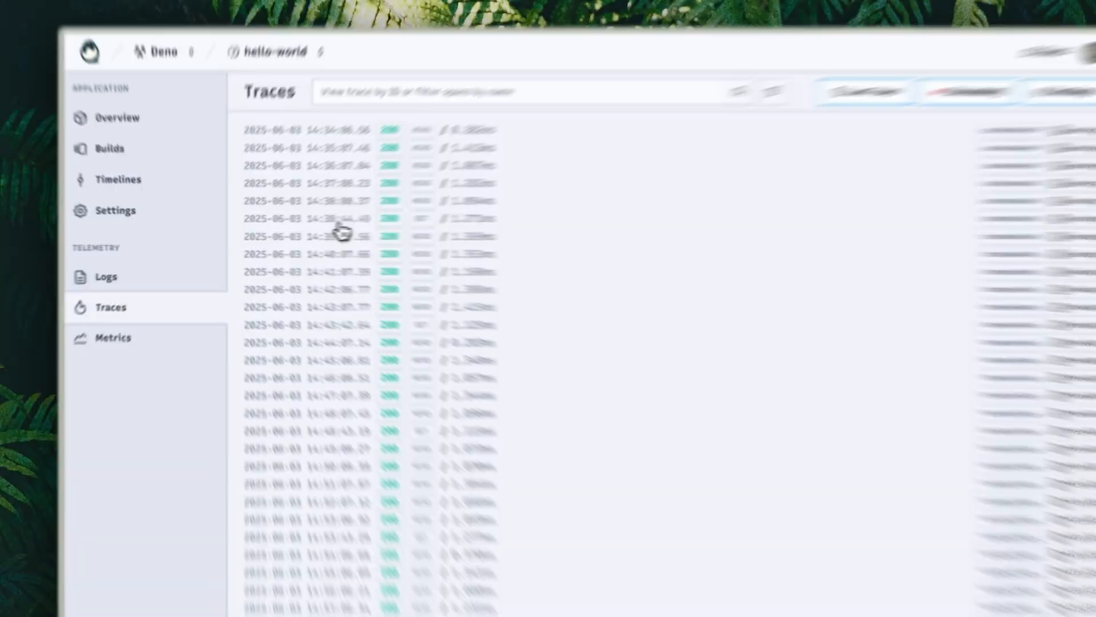
- Inspect the details of one request trace in the hello-world app's Traces list
left_click(625, 36)
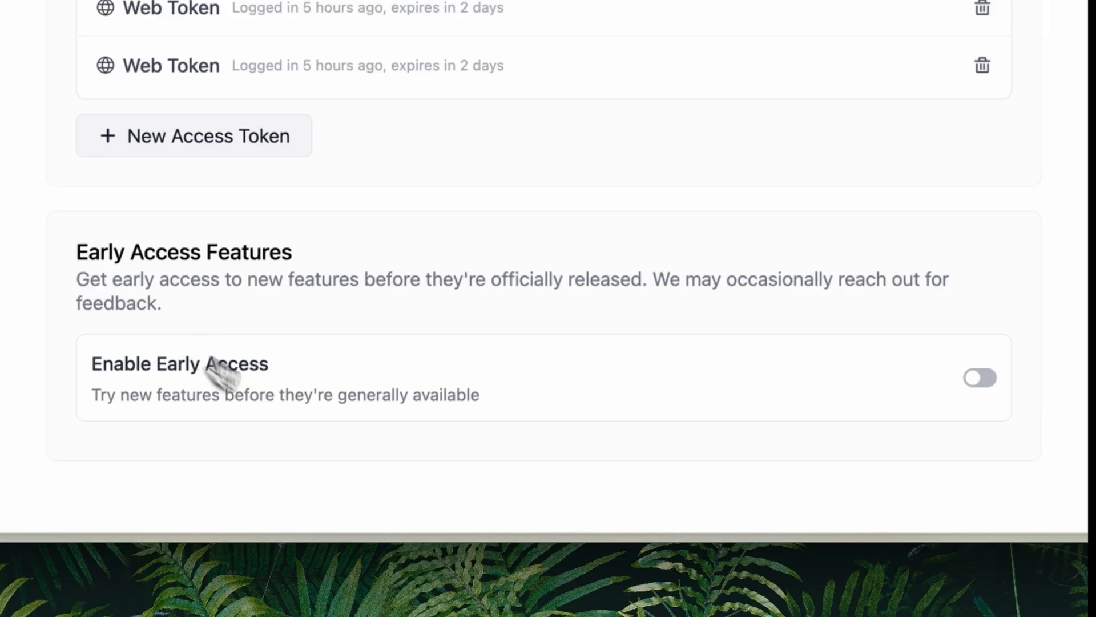
mouse_move(1076, 360)
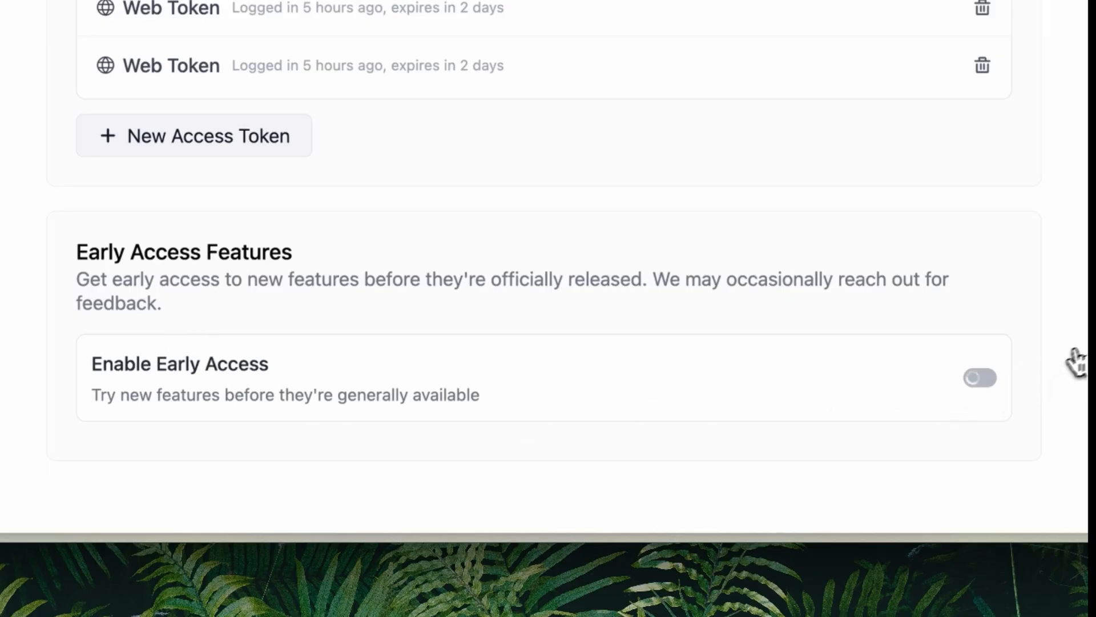